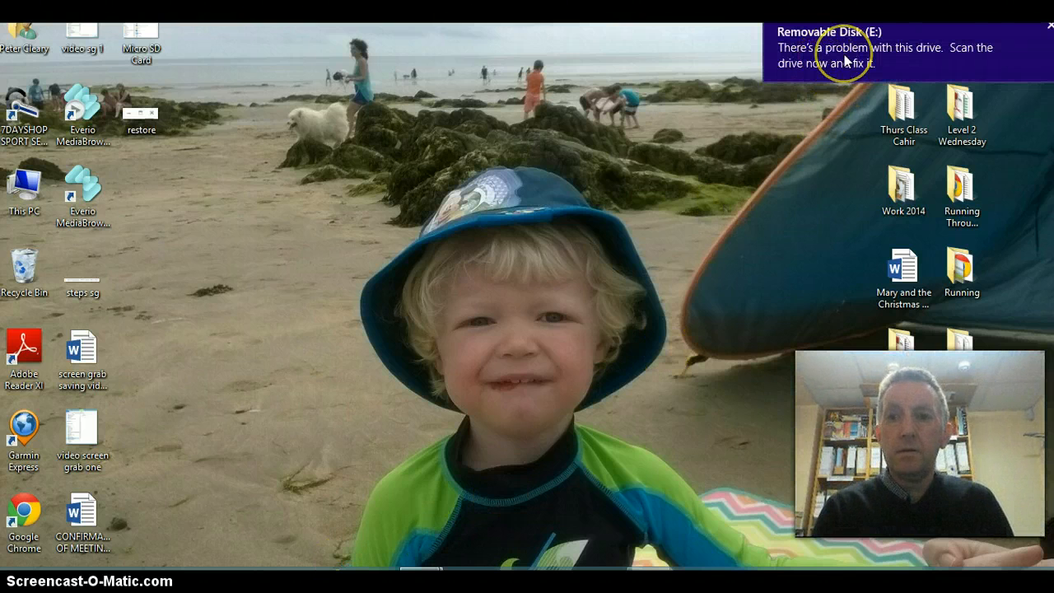
# - Dismiss the Removable Disk (E:) drive-problem warning with 'Continue without scanning'
pyautogui.click(1049, 24)
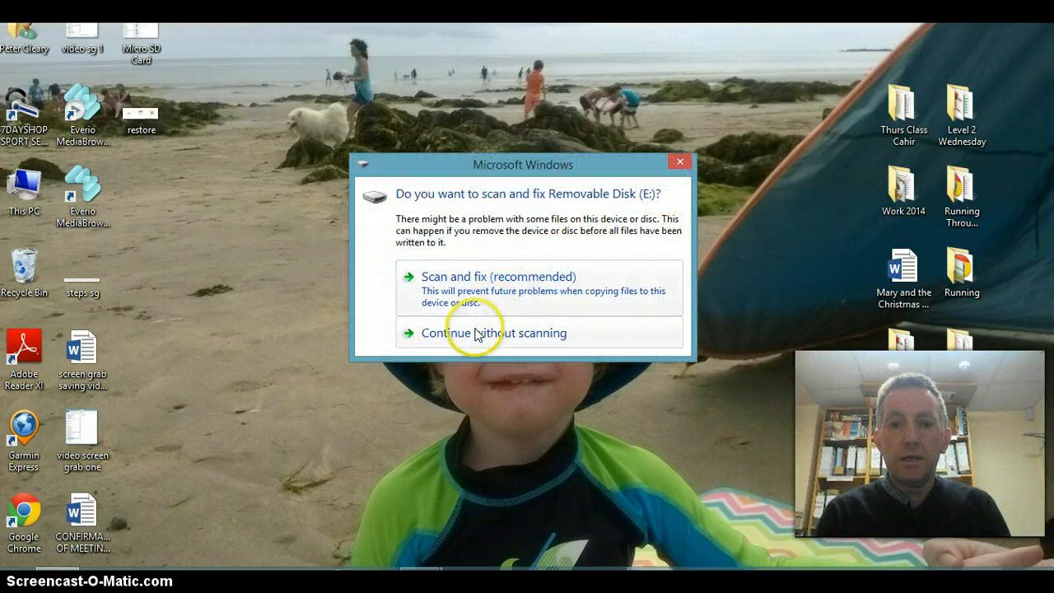
pyautogui.click(493, 333)
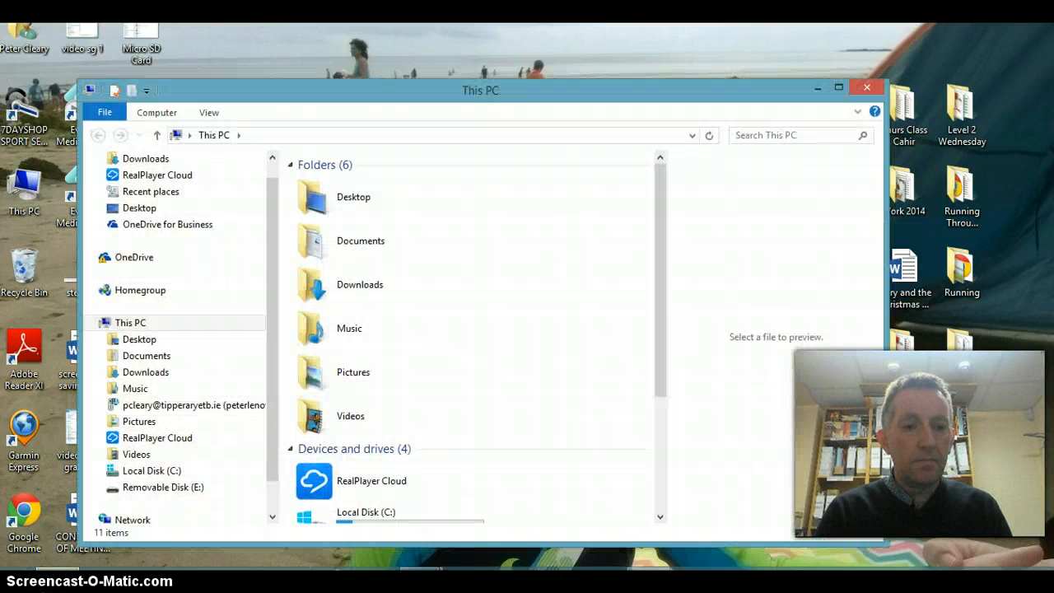
pyautogui.moveTo(575, 150)
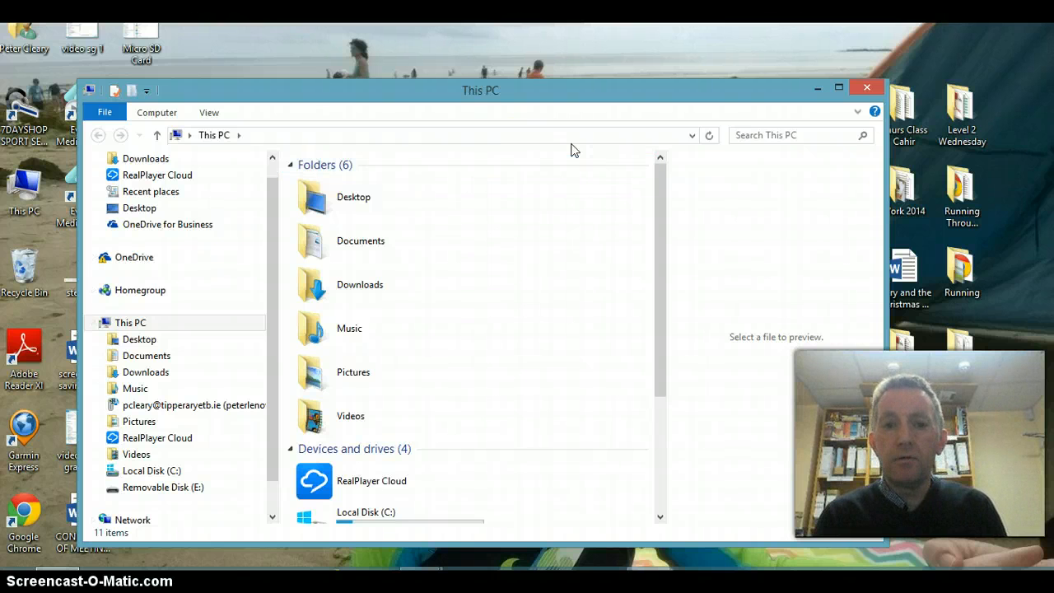
# - Open Removable Disk (E:) from the This PC navigation pane to reveal DCIM and INDEX.PVM
pyautogui.click(153, 471)
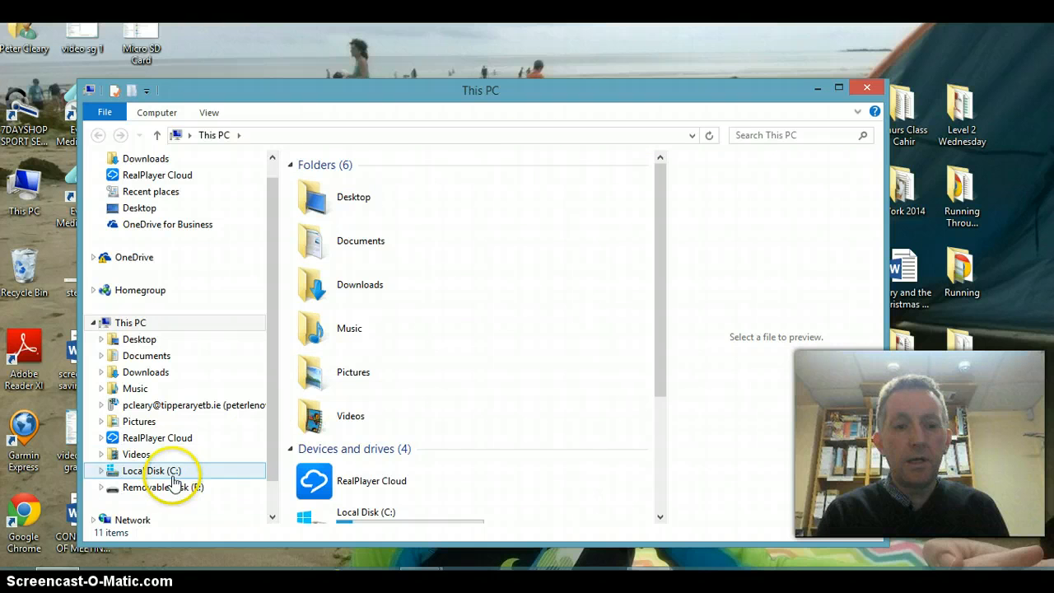
pyautogui.click(162, 487)
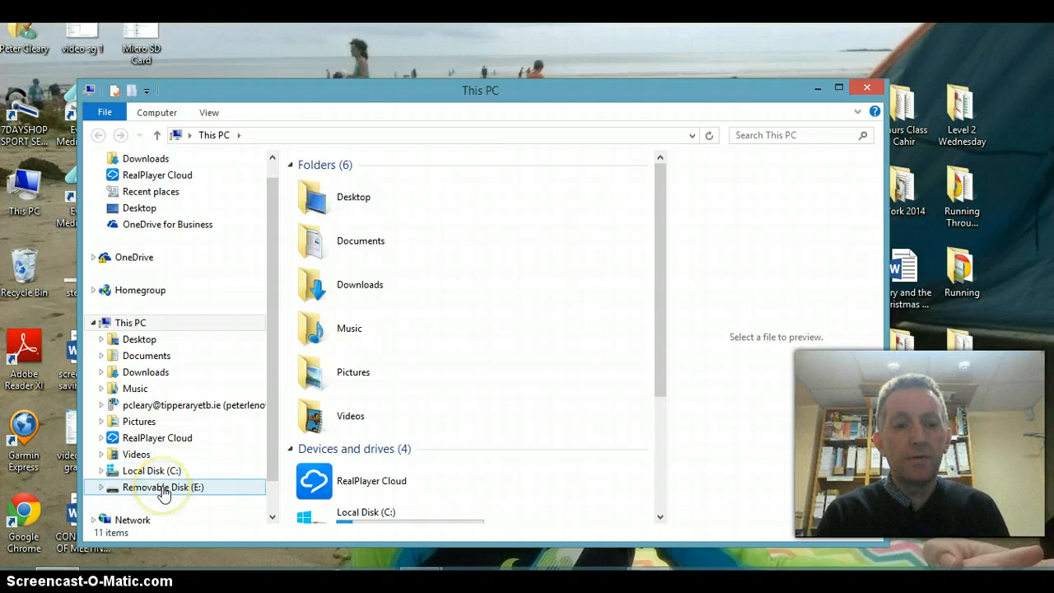
pyautogui.doubleClick(162, 487)
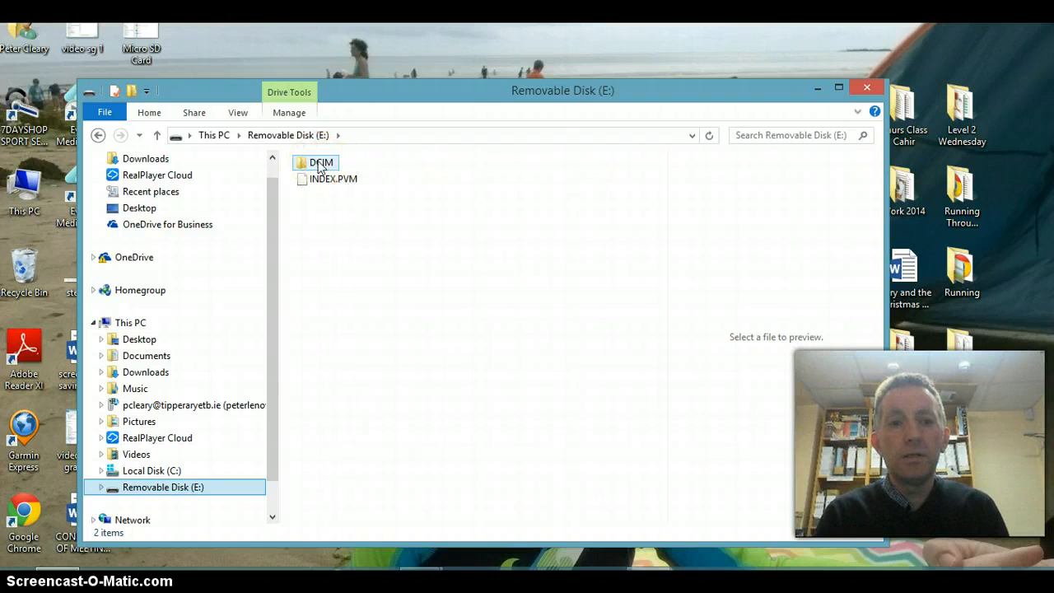
# - Open DCIM\100CASIO, select all six photos, and minimize the window
pyautogui.doubleClick(321, 163)
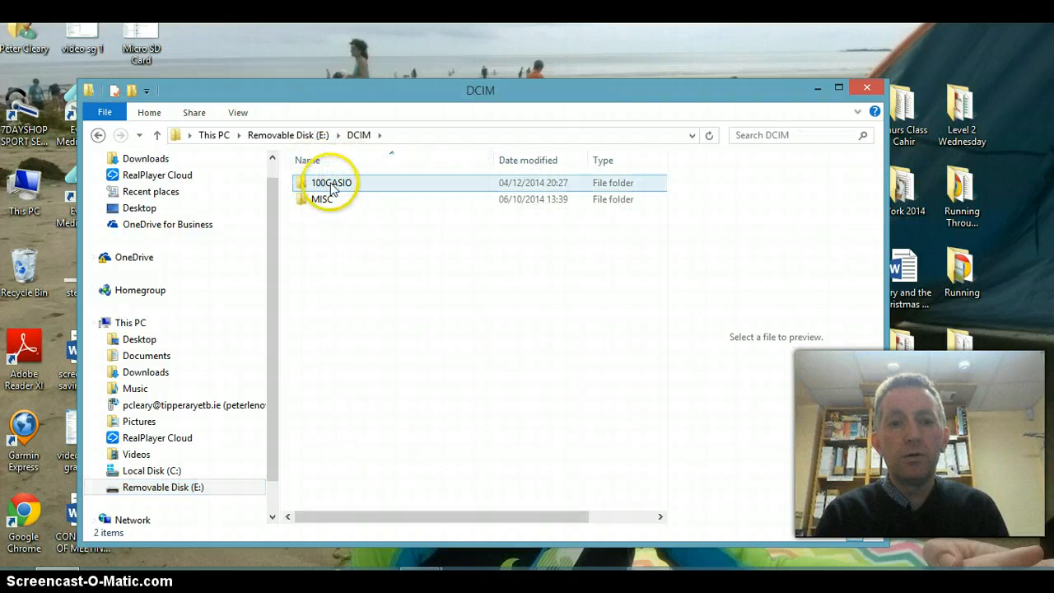
pyautogui.doubleClick(331, 182)
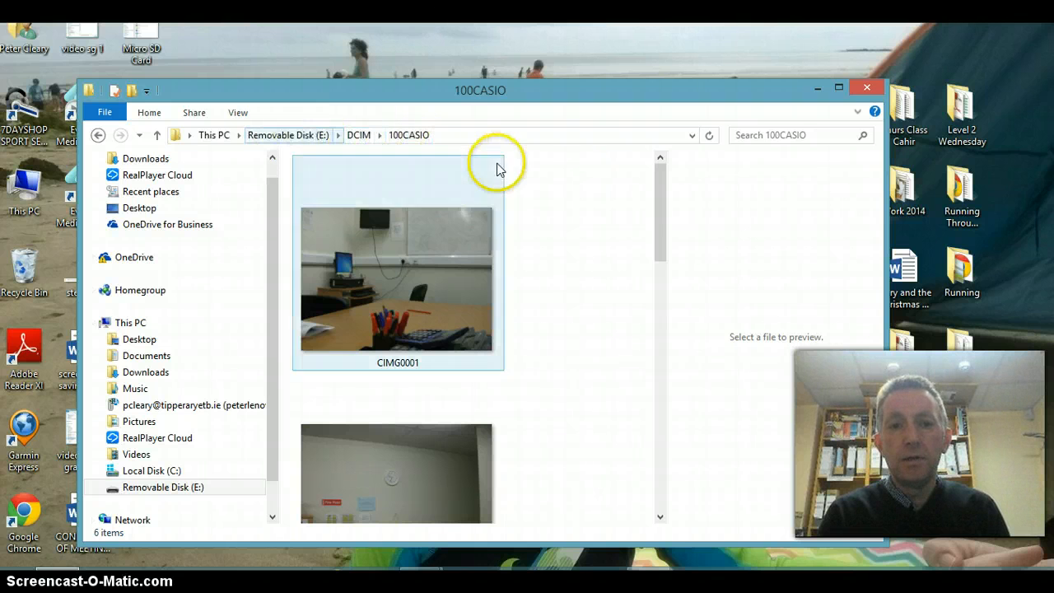
pyautogui.scroll(-3)
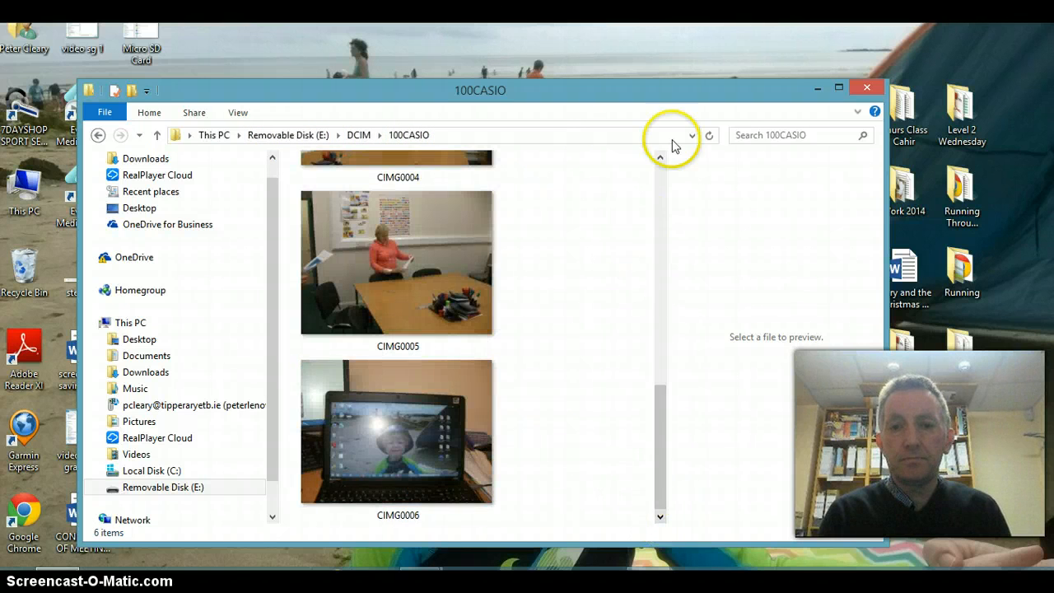
pyautogui.click(662, 158)
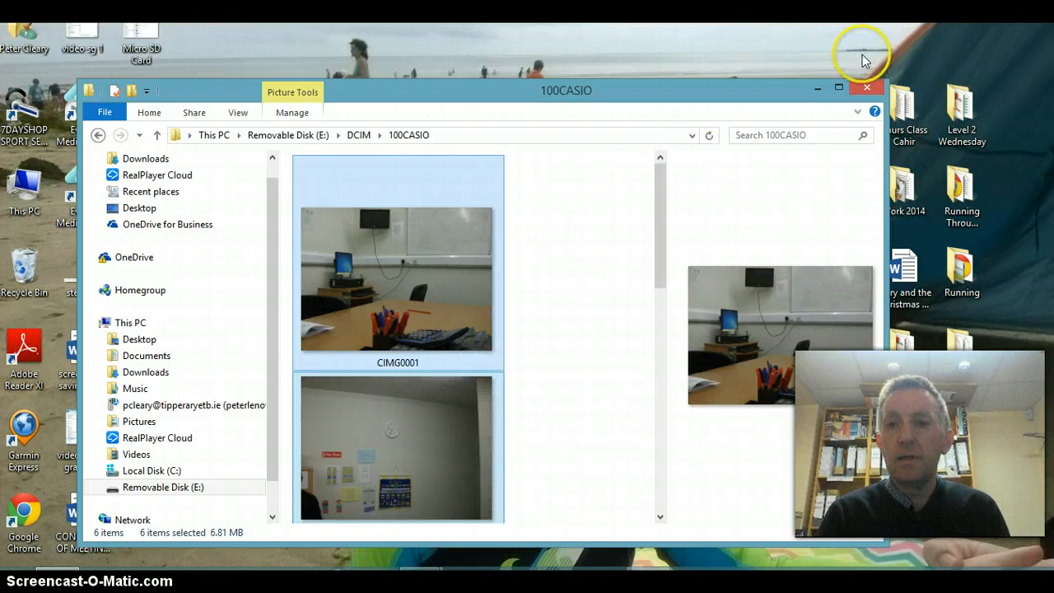
pyautogui.click(867, 87)
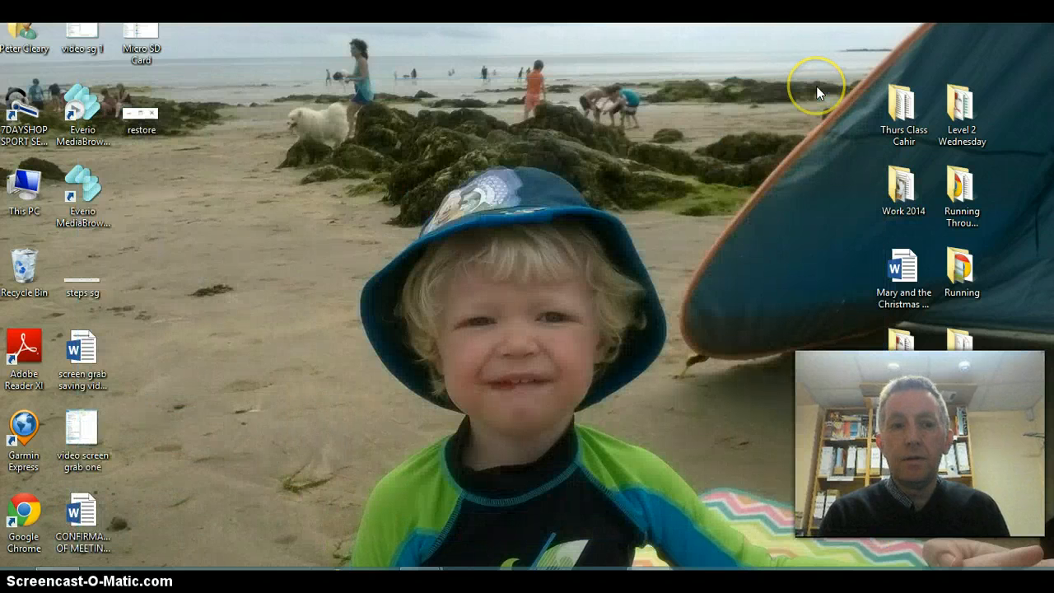
pyautogui.moveTo(369, 248)
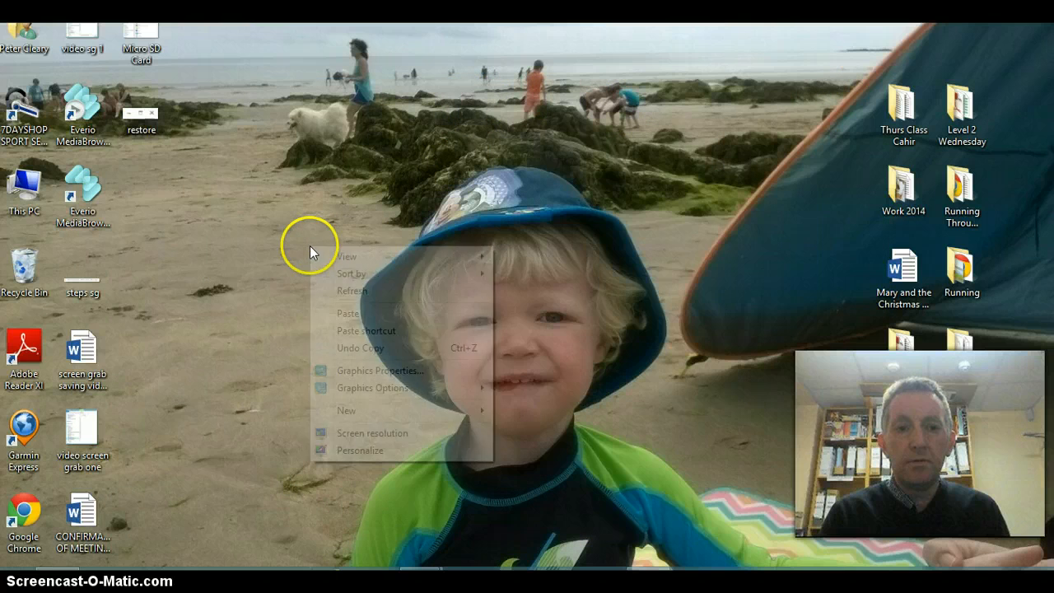
pyautogui.moveTo(412, 410)
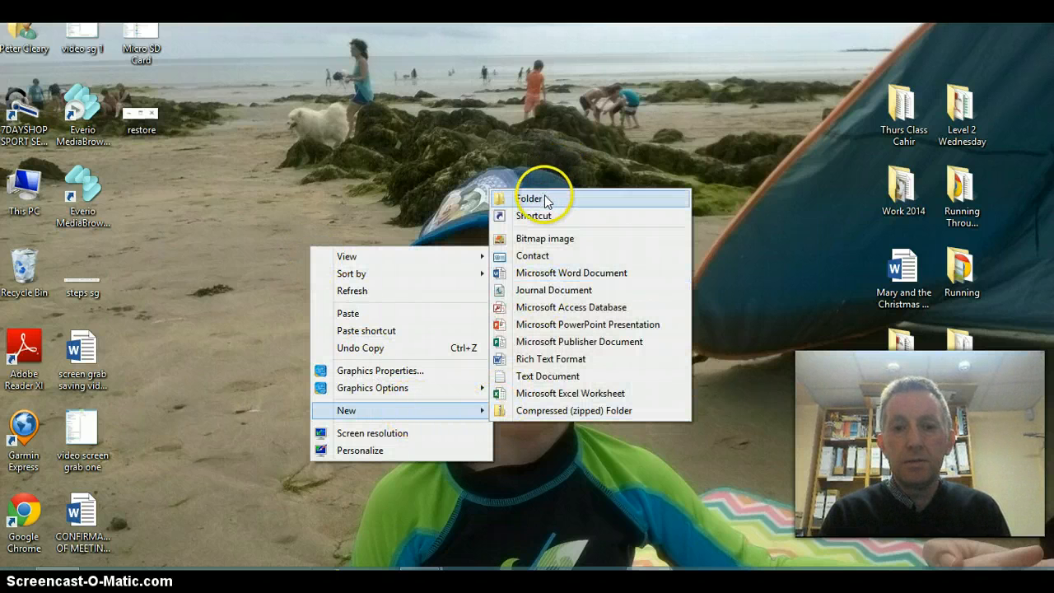
# - Create a desktop folder named 'Fetac Folder' and open it
pyautogui.click(529, 198)
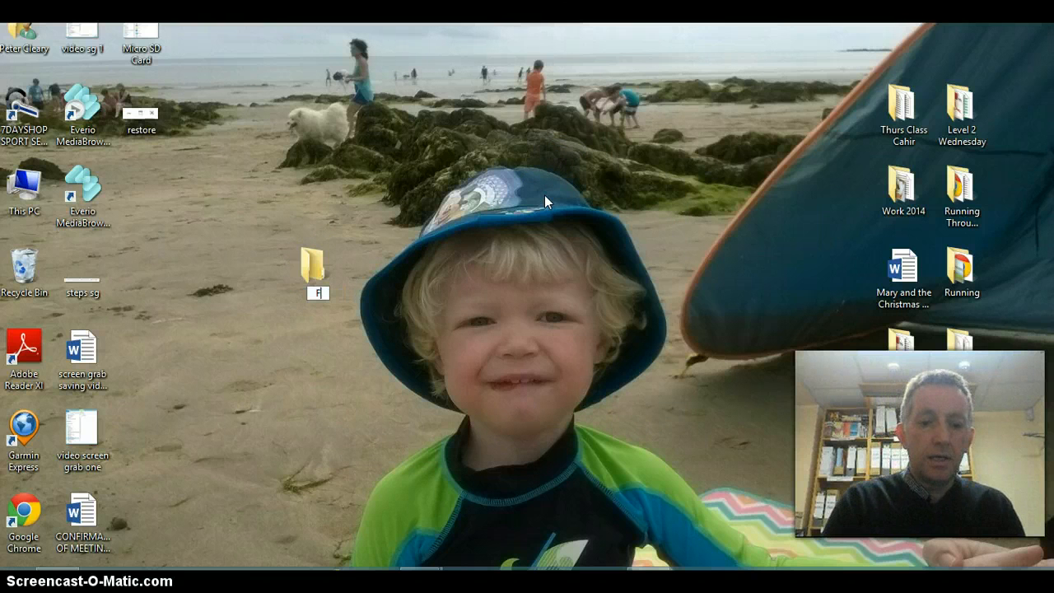
pyautogui.write('Fetac Folder')
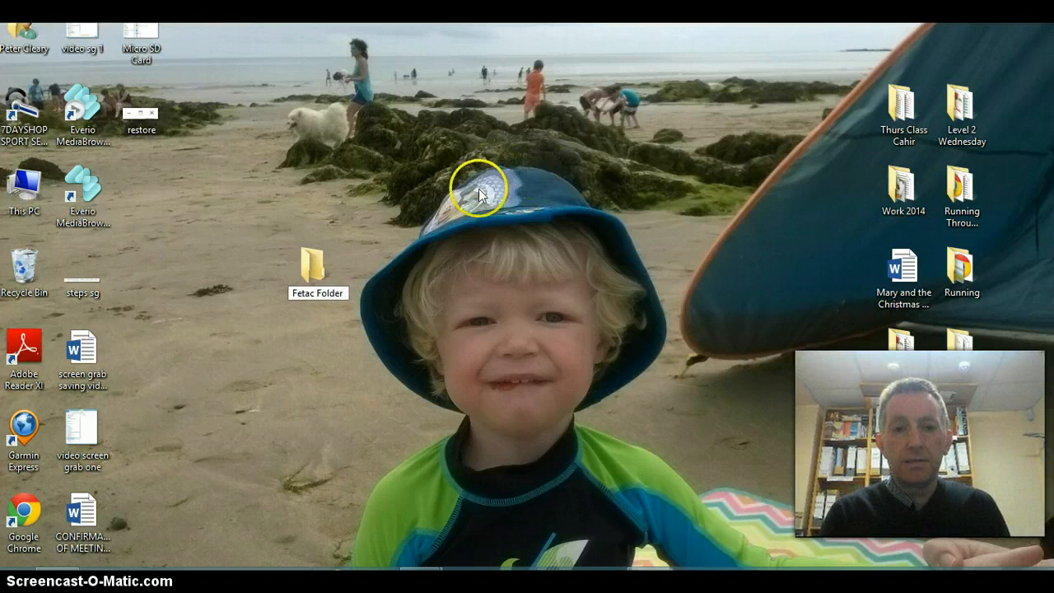
pyautogui.doubleClick(318, 268)
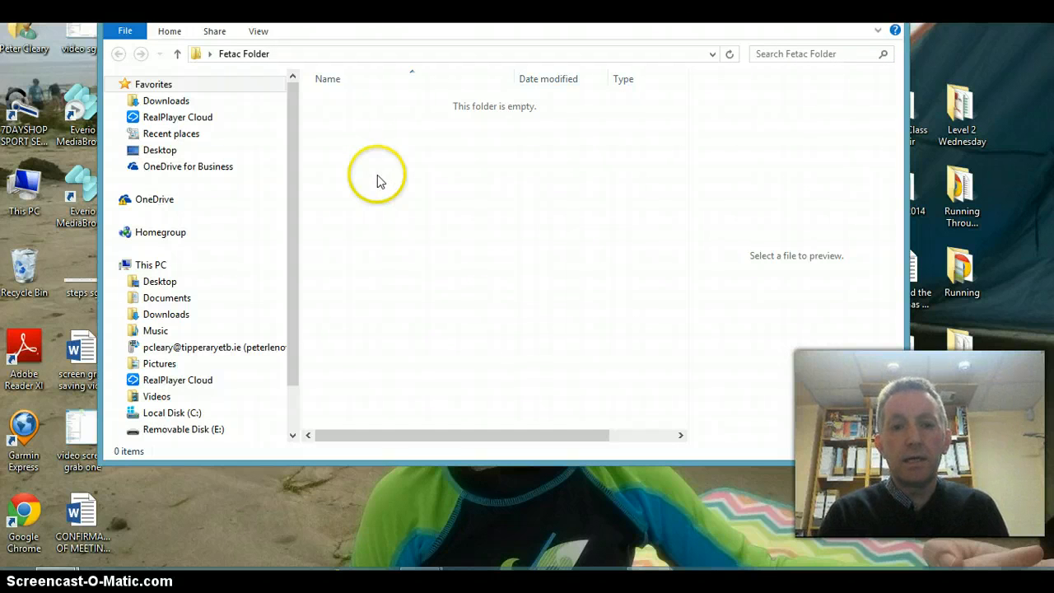
# - Paste photos CIMG0001–CIMG0006 into the empty Fetac Folder window
pyautogui.click(412, 282)
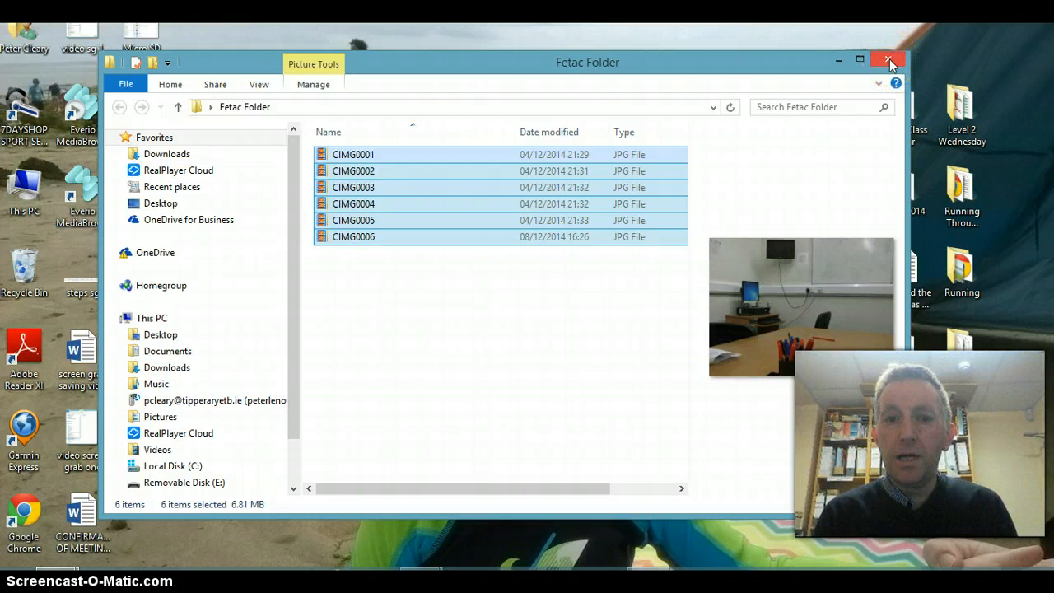
pyautogui.moveTo(889, 62)
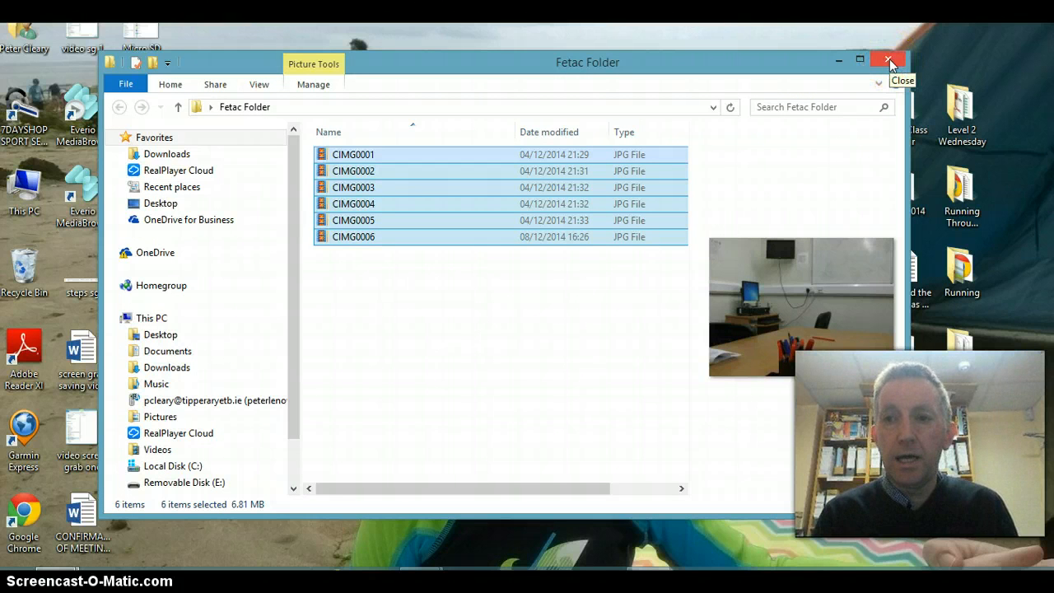